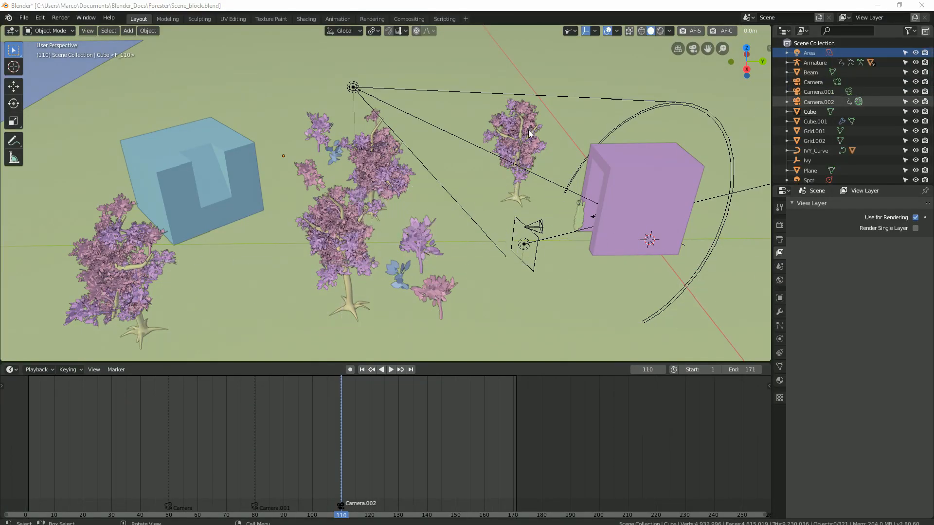
mouse_move(543, 160)
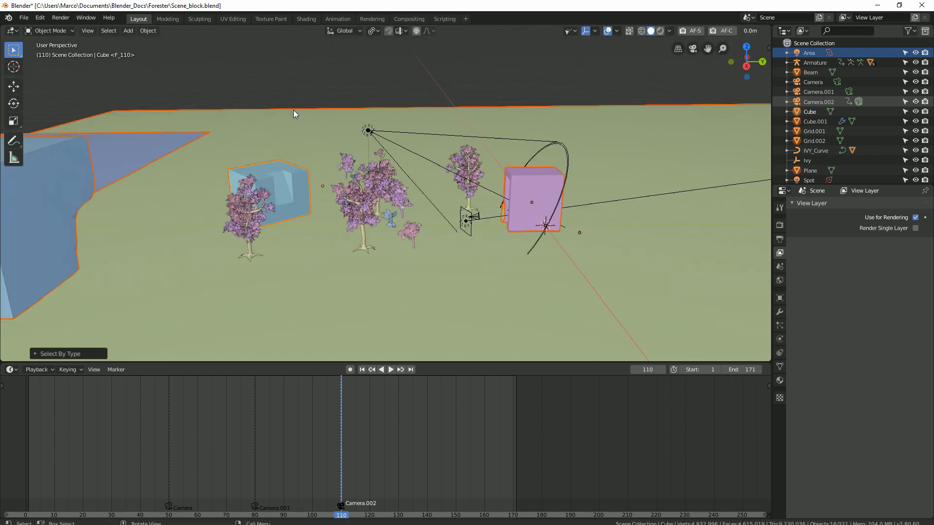
Step: Select every camera object in the scene via Select All by Type > Camera
left_click(109, 30)
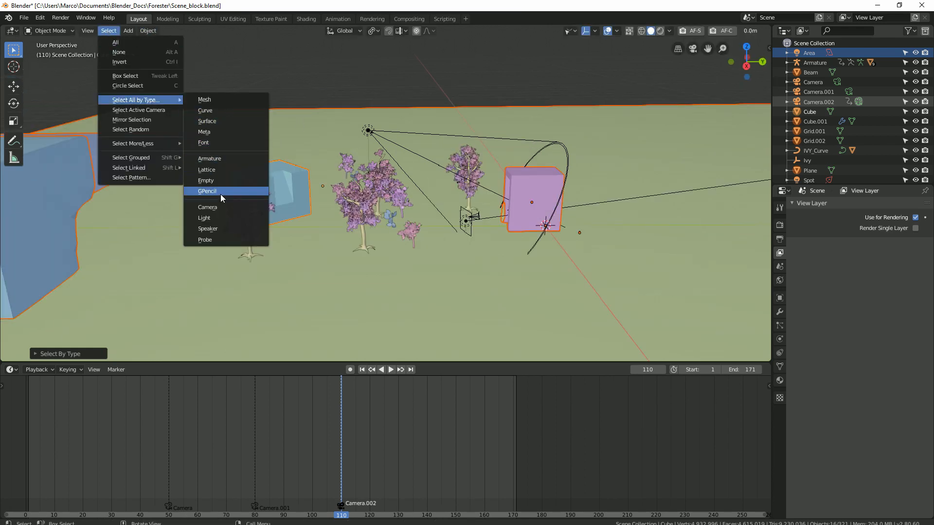
left_click(206, 191)
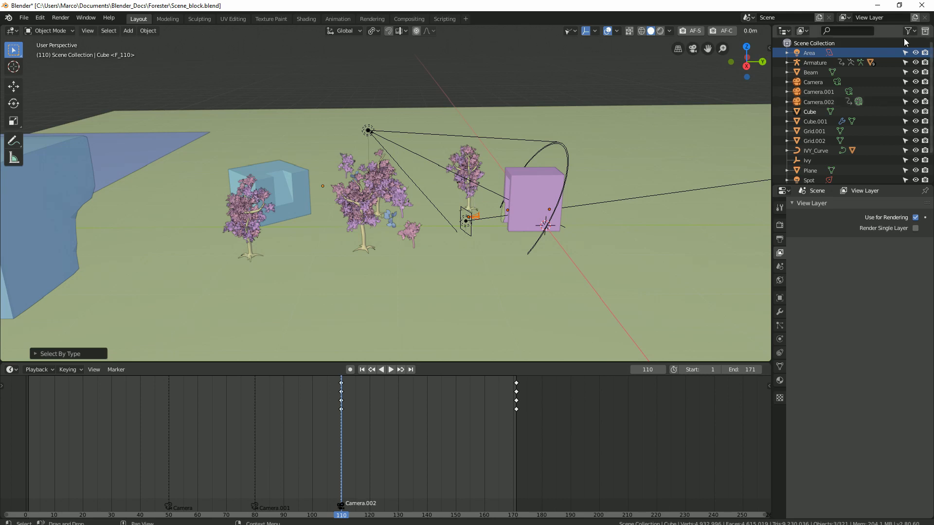
Step: Create a Cameras collection, then move the selected meshes into their own new collection
right_click(814, 43)
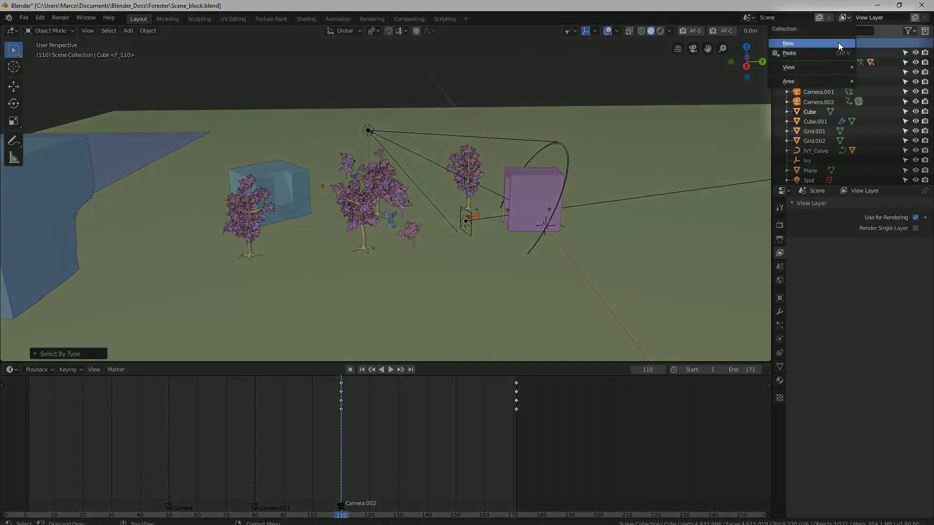
left_click(787, 43)
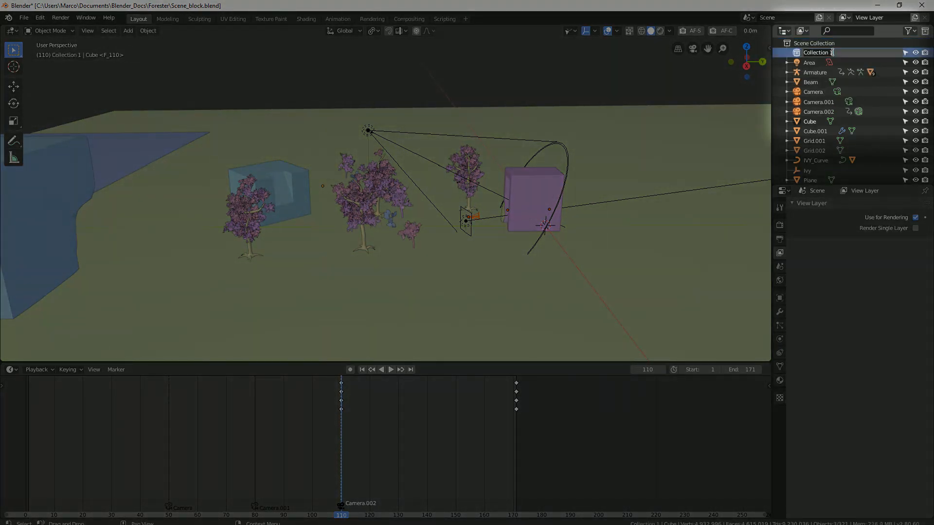
type("Cameras")
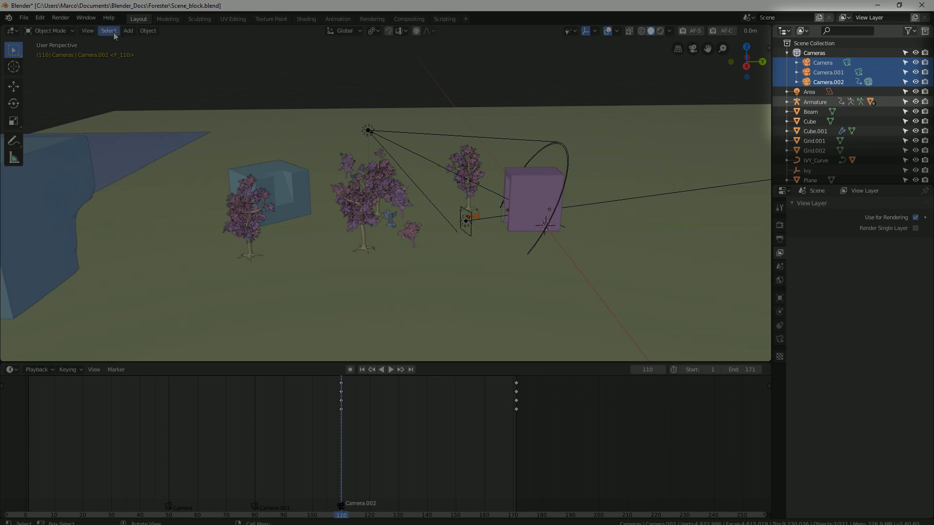
left_click(108, 30)
type("M")
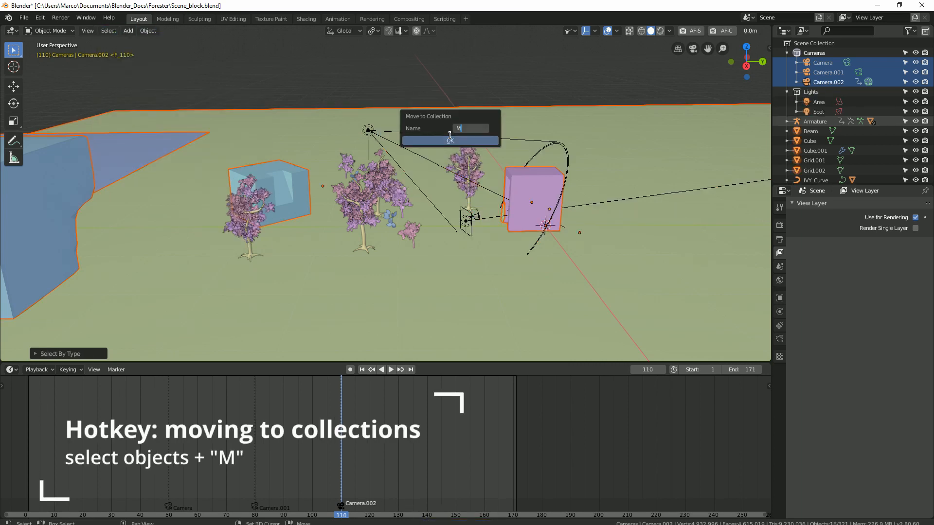
left_click(449, 140)
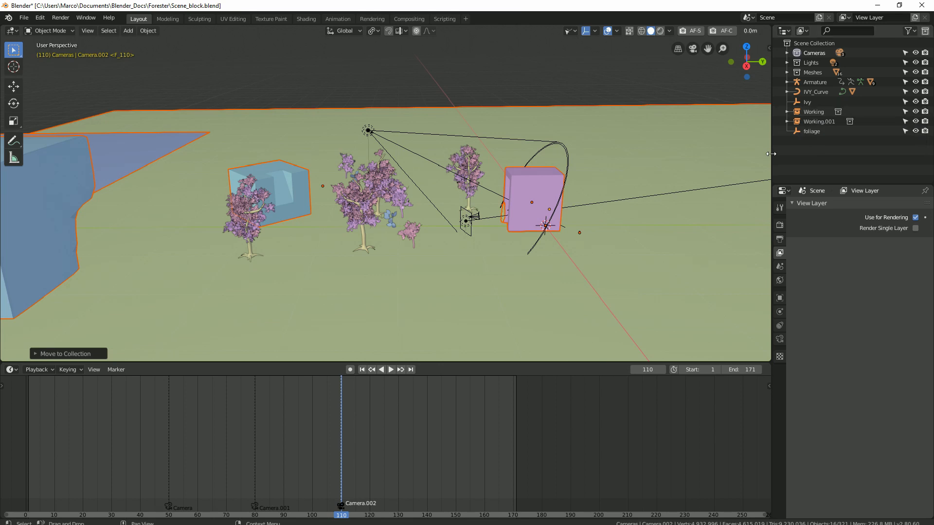
mouse_move(925, 112)
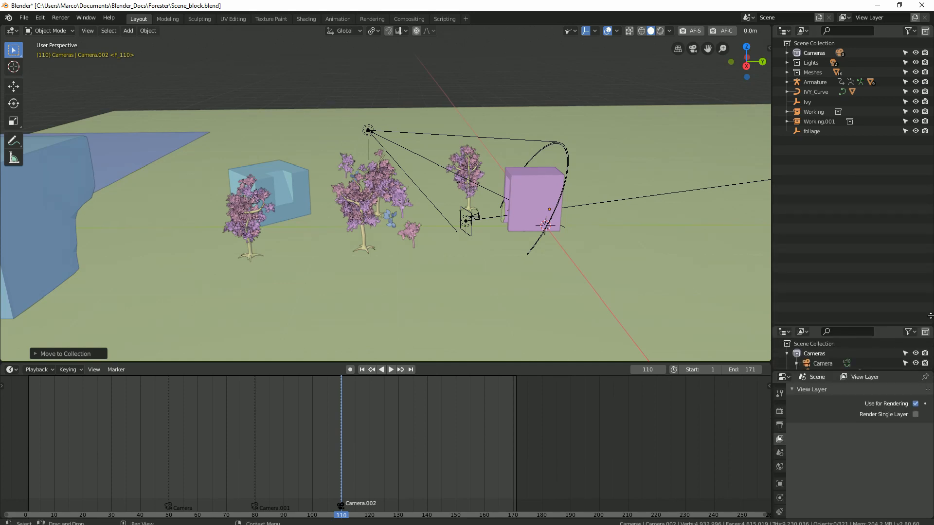
Step: Set the second outliner's display mode to View Layer and change its filter to hide collections
left_click(802, 203)
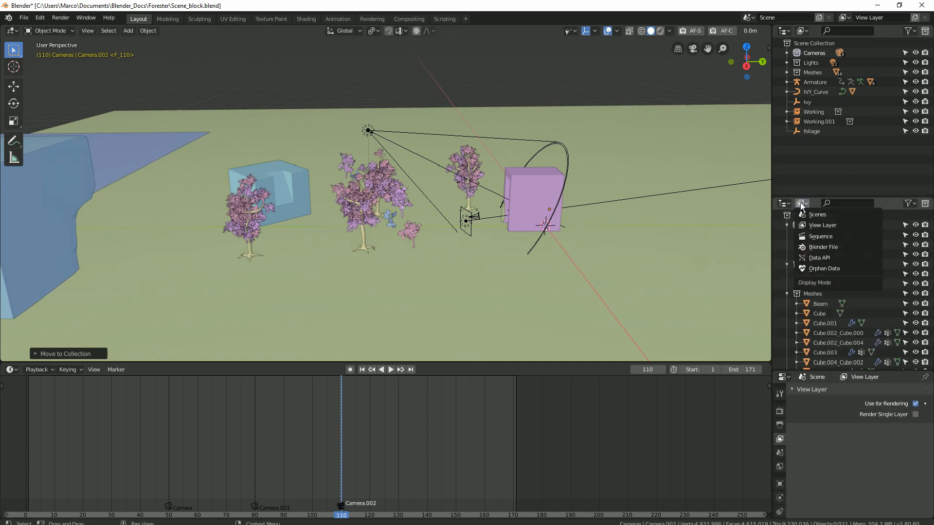
left_click(822, 225)
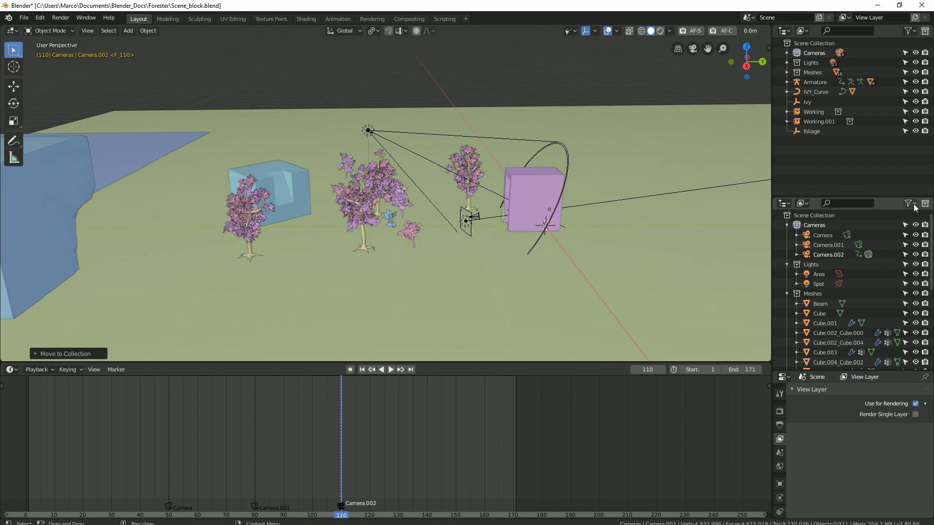
left_click(908, 203)
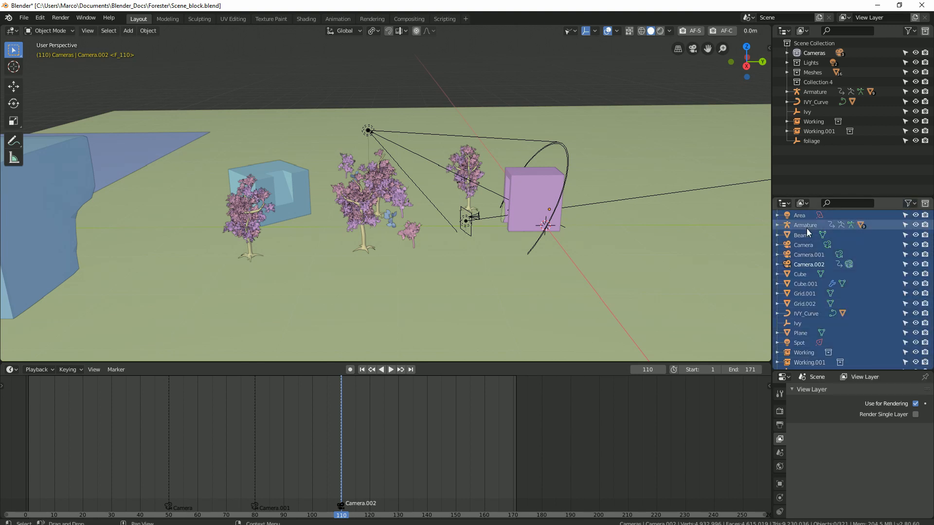
Step: Rename the collection Scene, drop the selected objects into it, collapse it and isolate it
left_click(819, 82)
type("Scene")
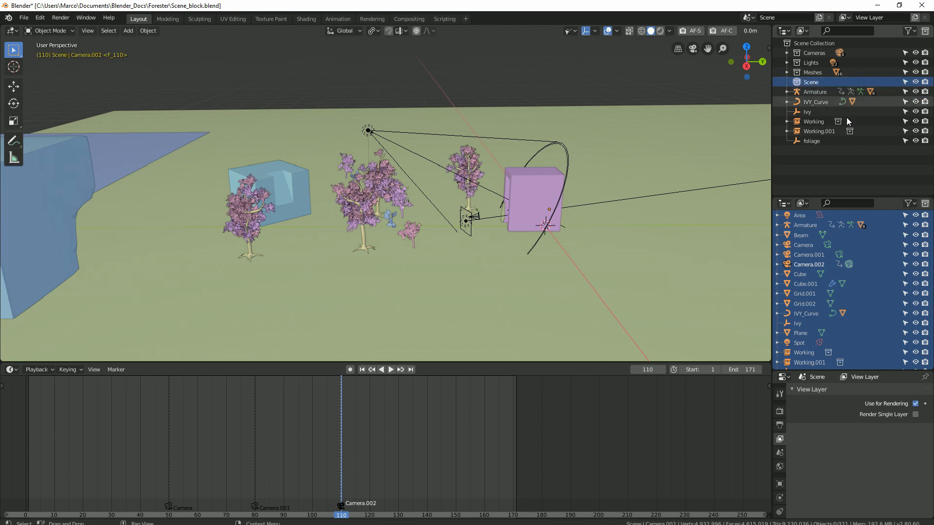
mouse_move(810, 82)
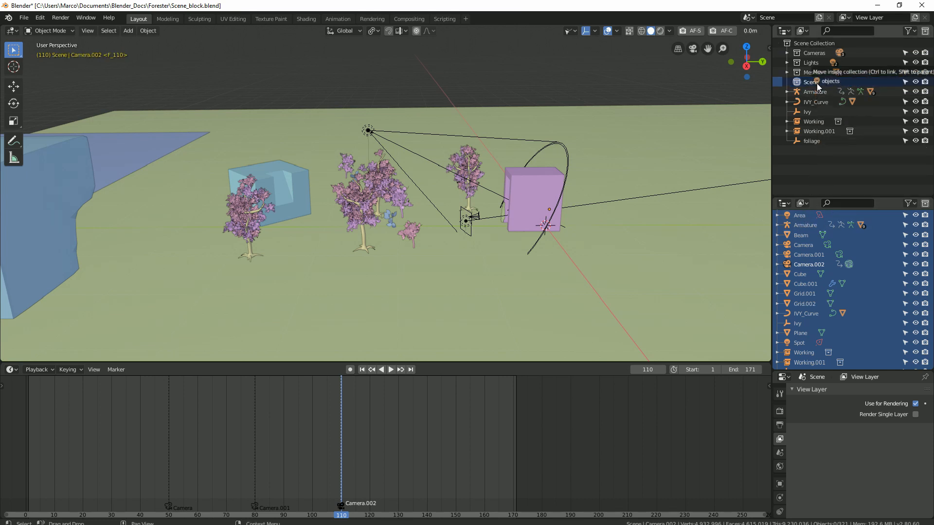
left_click(787, 82)
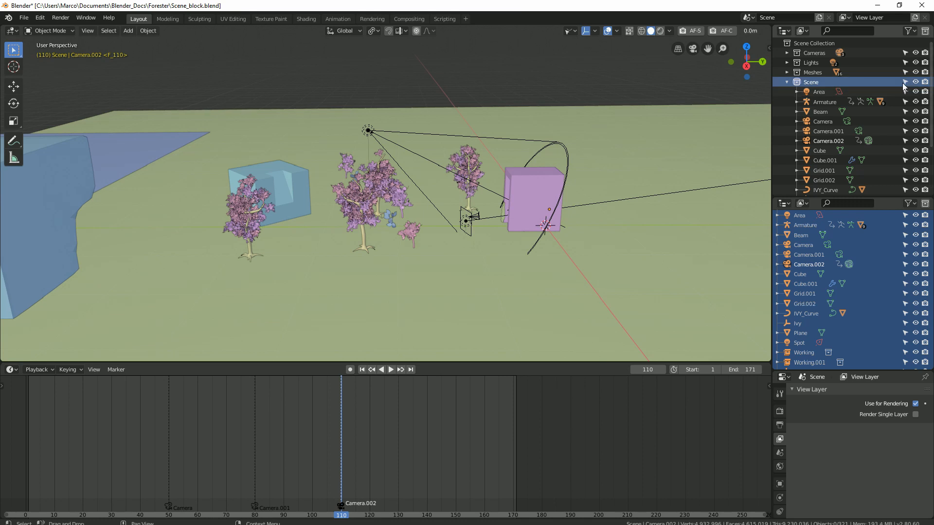
left_click(915, 82)
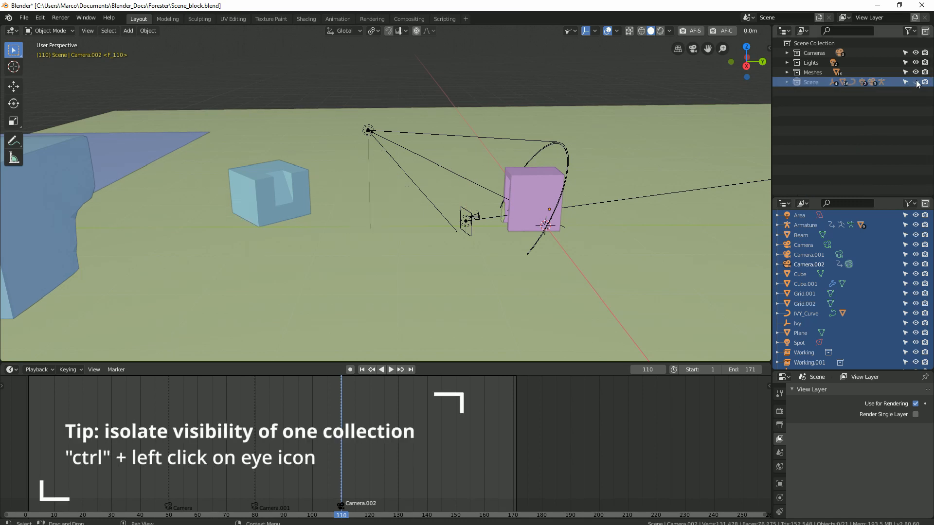
left_click(916, 72)
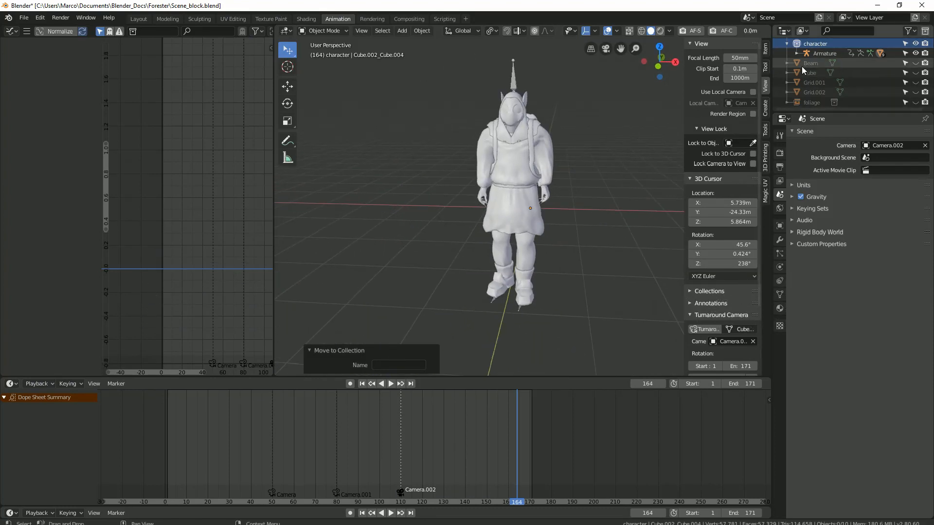
Step: Instance the character collection into the scene and position it from the front view
right_click(814, 42)
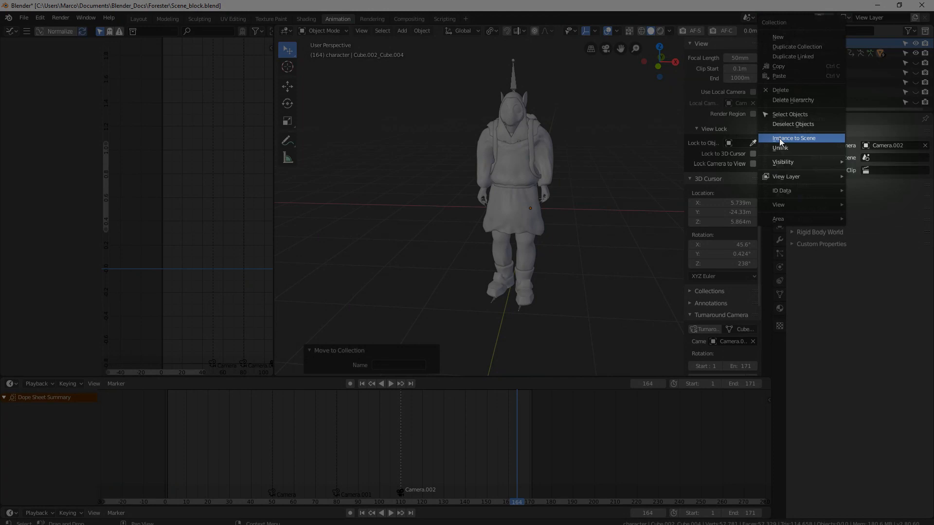
left_click(793, 138)
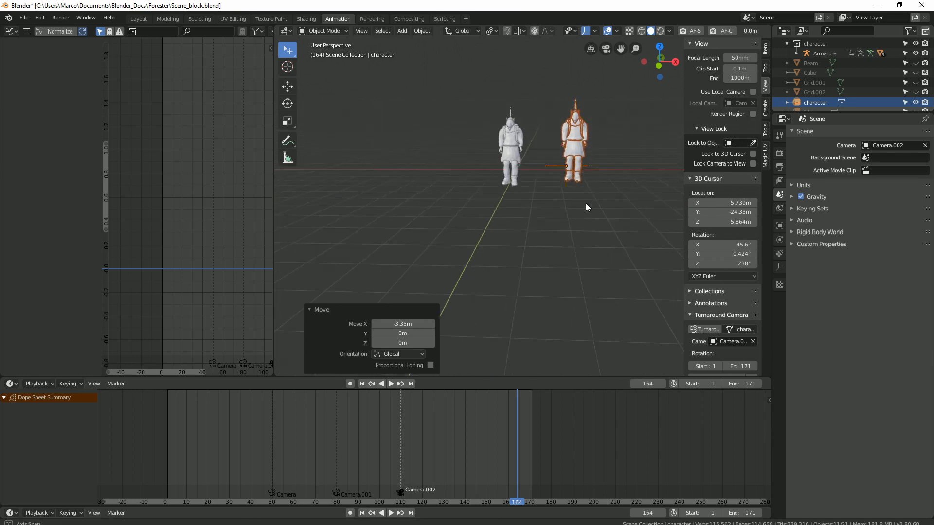
key("KP_1")
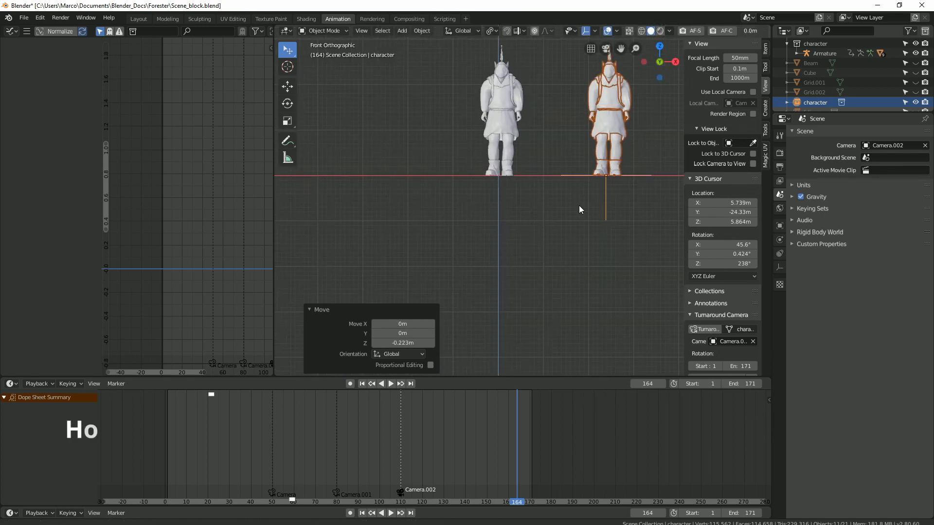
key("shift+D")
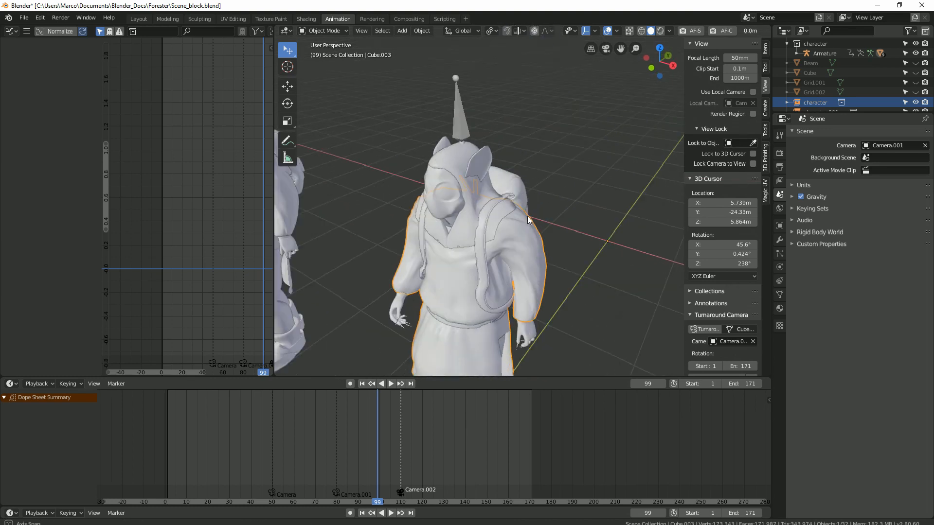
Step: Raise head hair length to 0.090, duplicate the trees, and open TREE.blend from recent files
key("Tab")
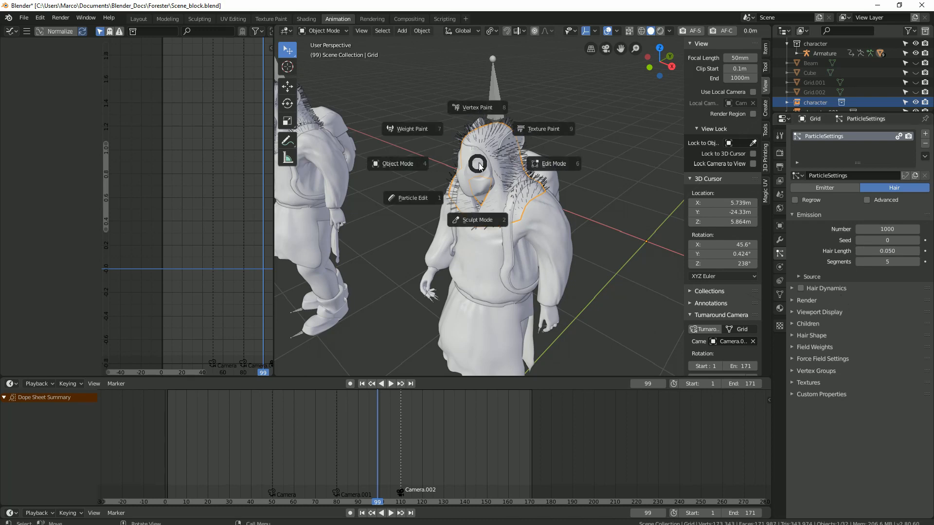
left_click(551, 163)
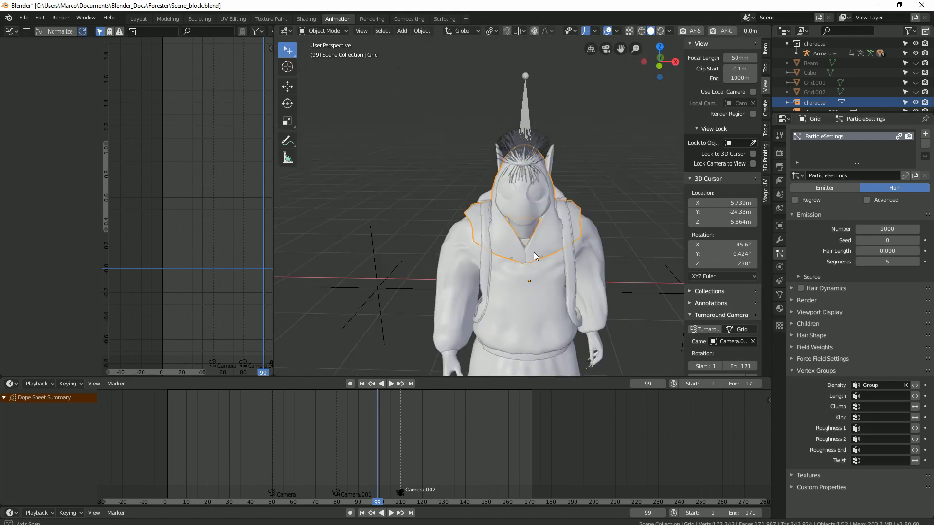
left_click(23, 18)
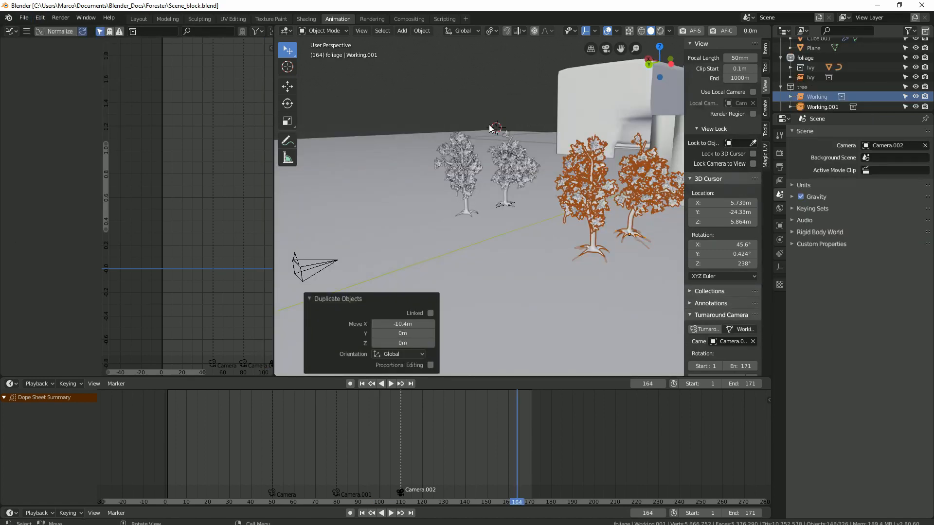
left_click(23, 18)
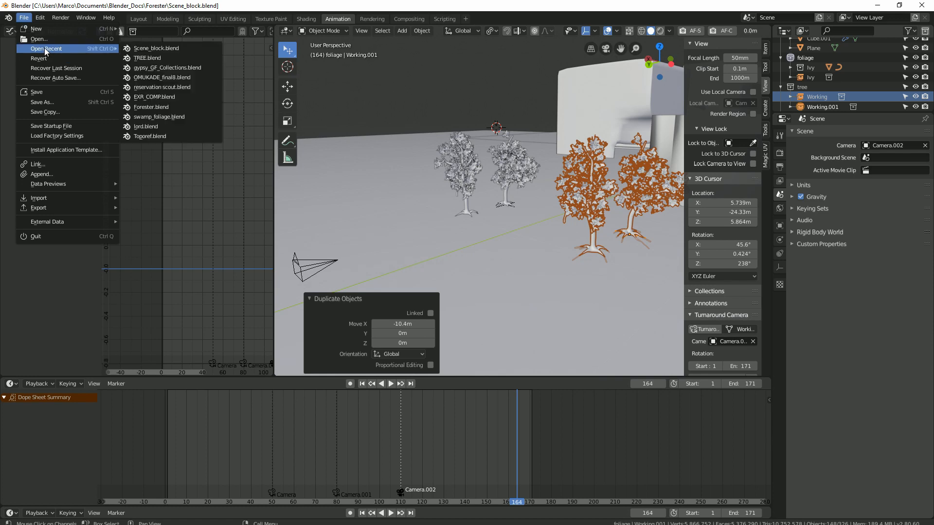
left_click(147, 58)
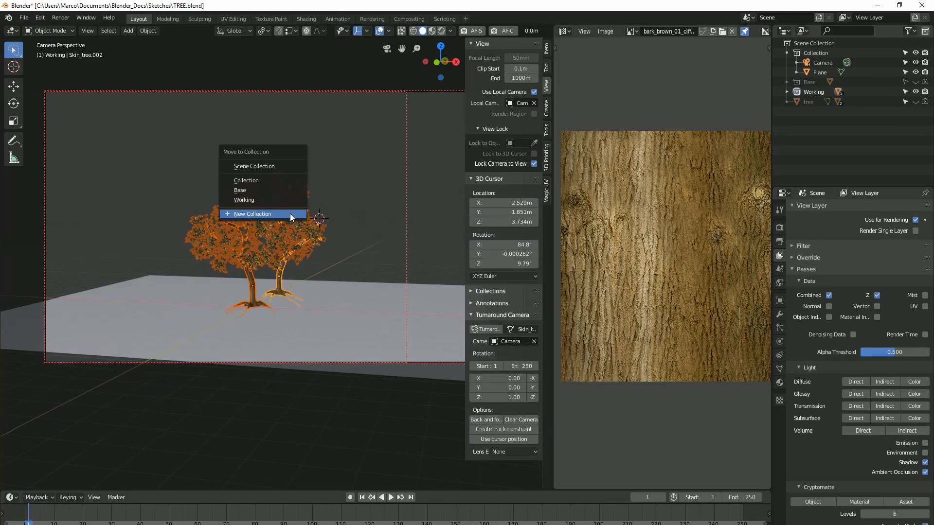
Step: Move the trees into a new temp collection, make Working active, and add a Sapling tree
left_click(252, 214)
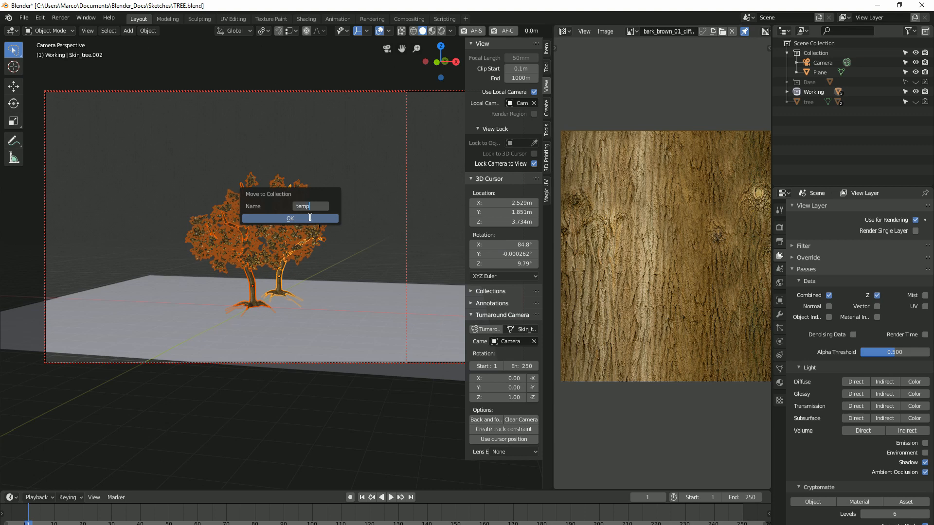
left_click(290, 218)
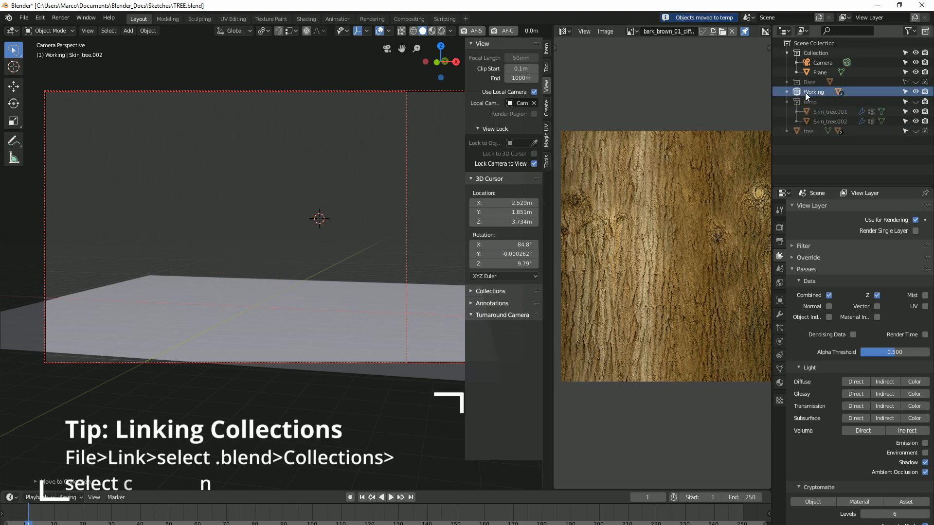
left_click(127, 30)
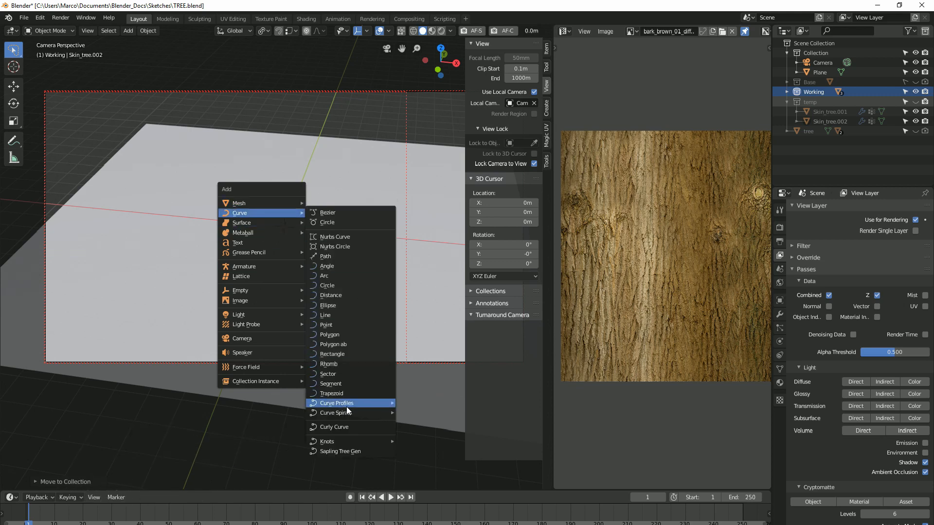
left_click(342, 451)
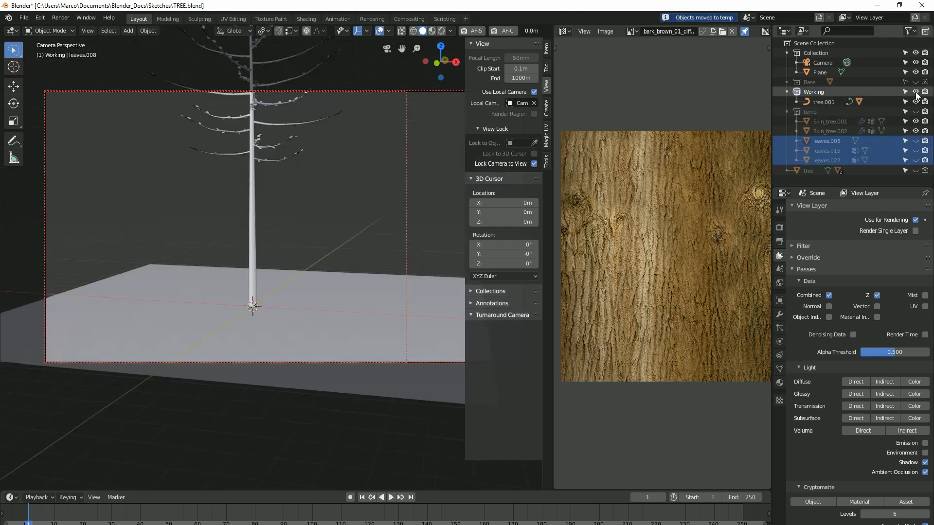
Step: Open Scene_block.blend, return to Object Mode, and collapse the foliage particle Rotation panel
left_click(23, 17)
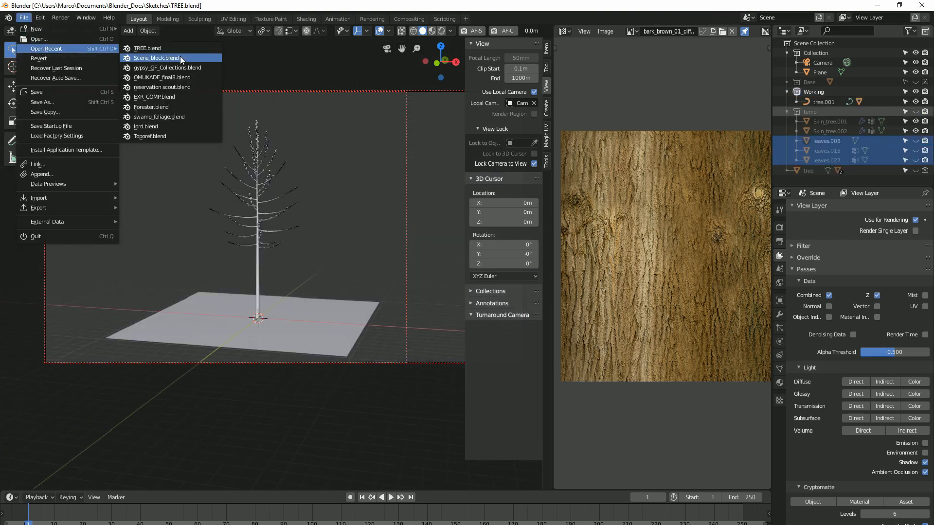
left_click(156, 58)
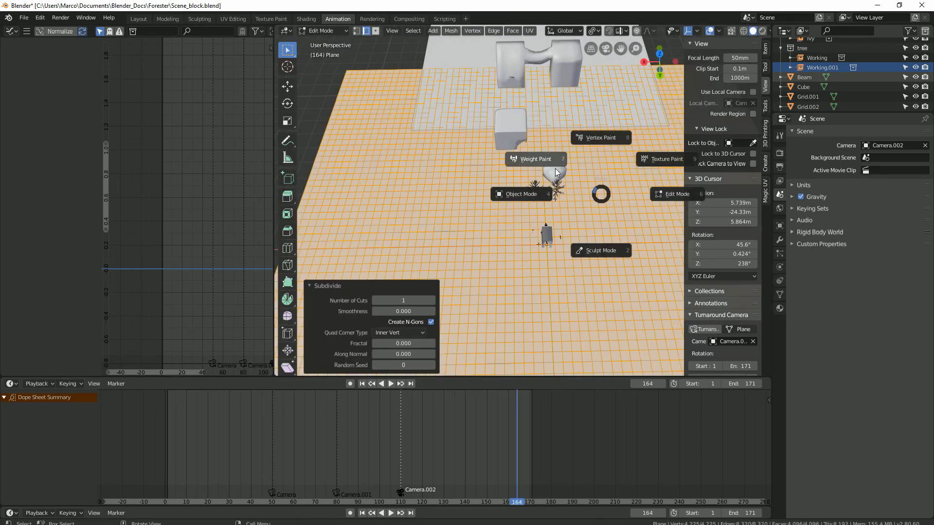
left_click(535, 159)
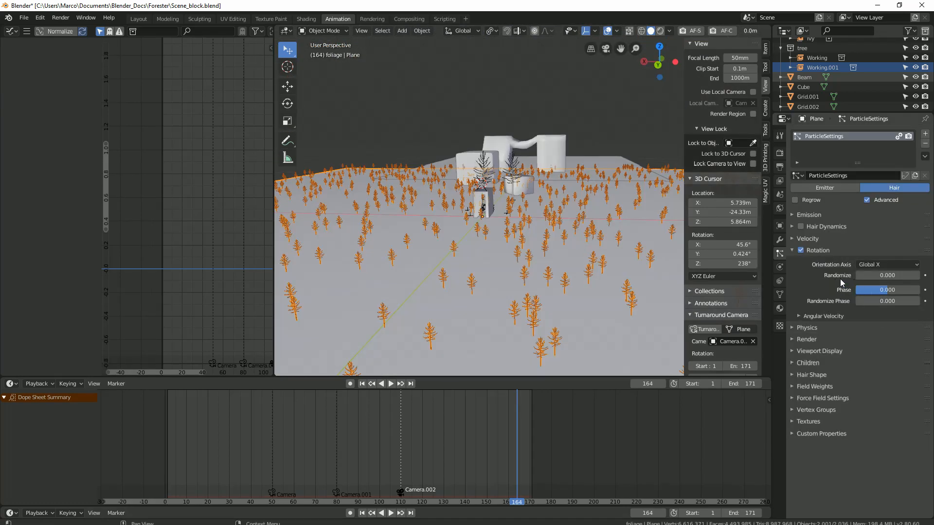
left_click(806, 250)
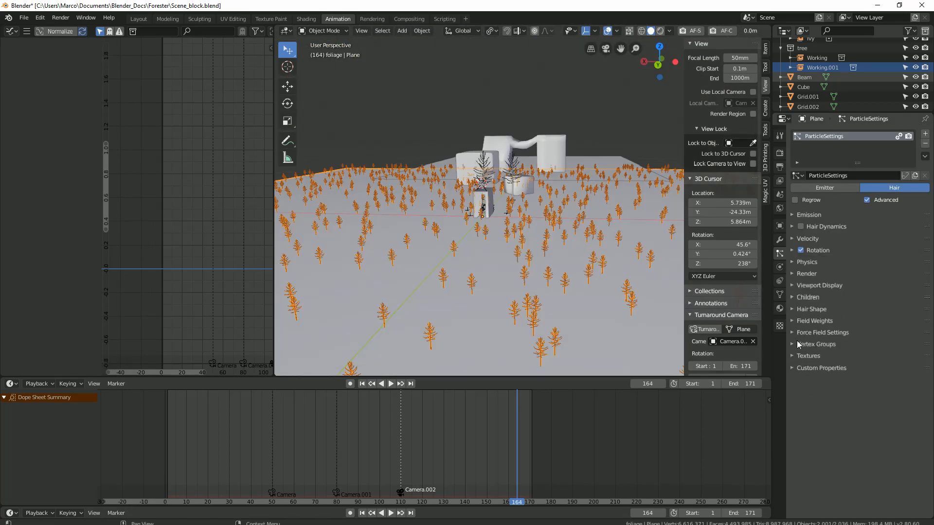
left_click(809, 215)
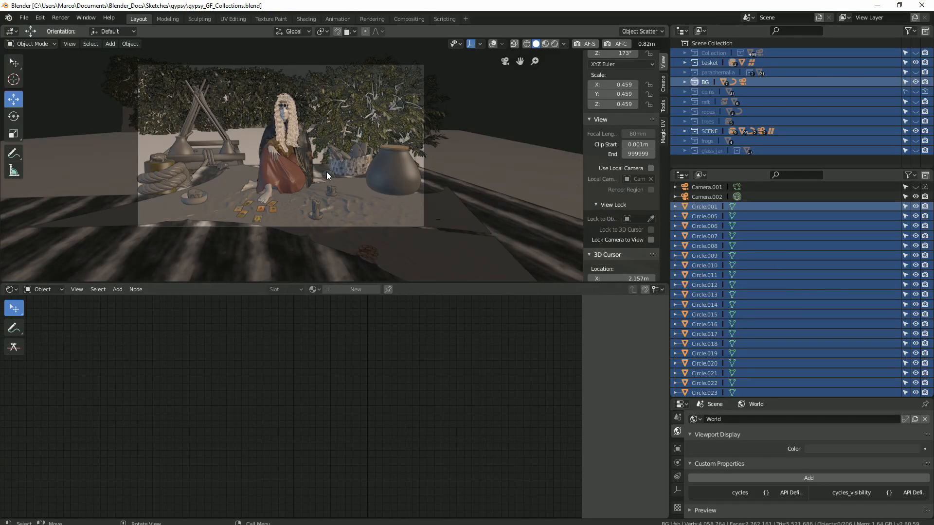
mouse_move(321, 181)
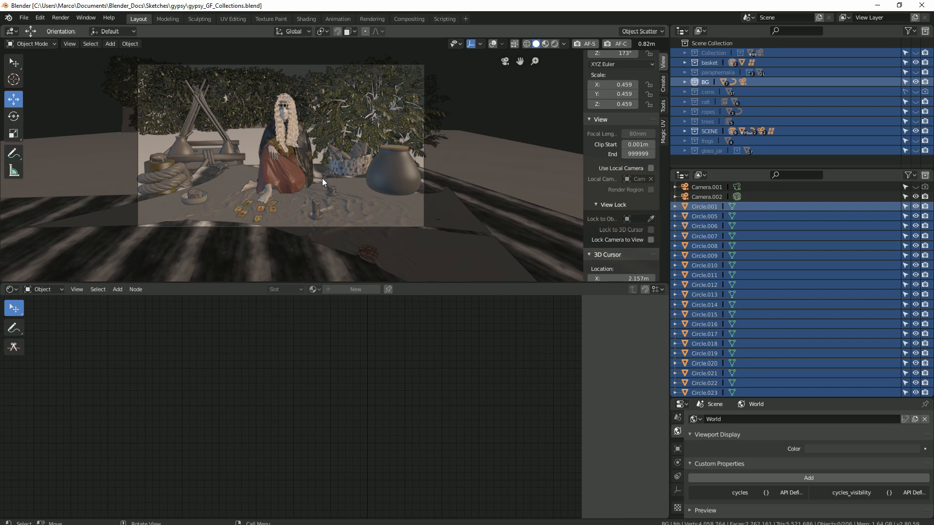
mouse_move(323, 178)
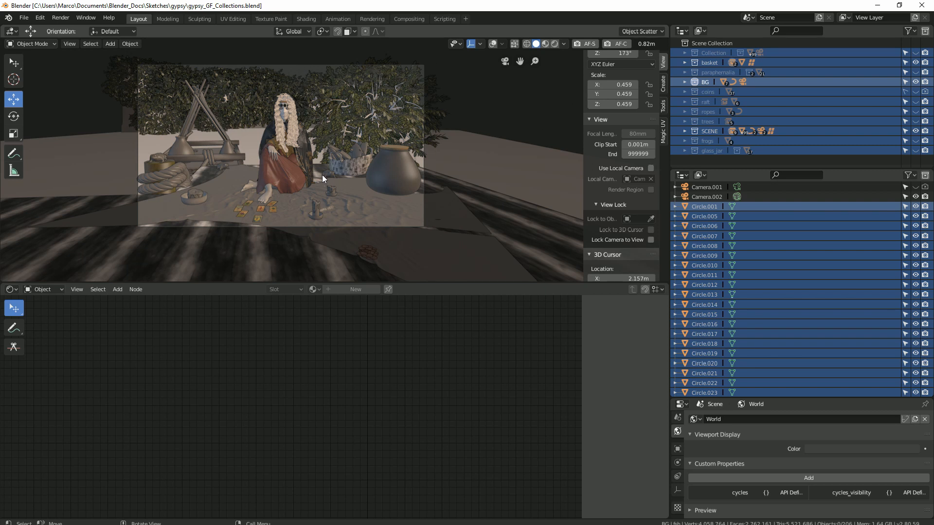
mouse_move(324, 173)
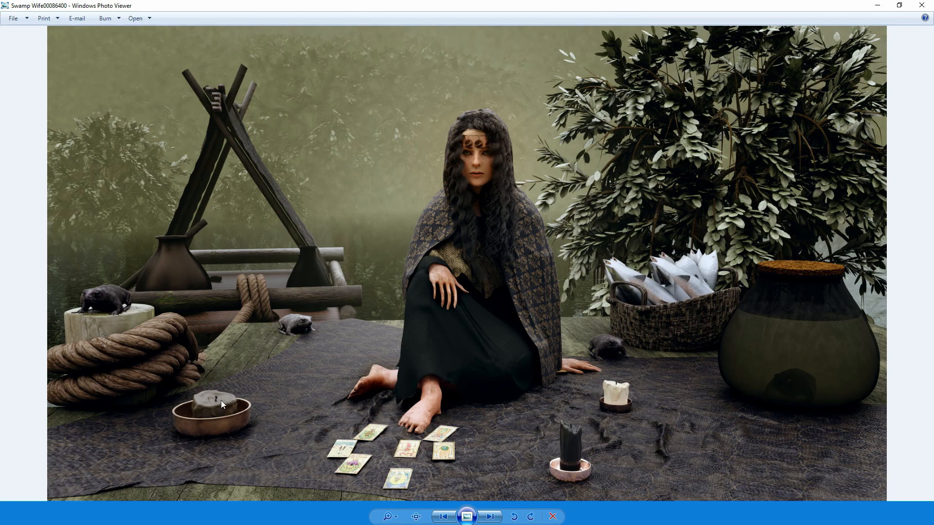
mouse_move(376, 372)
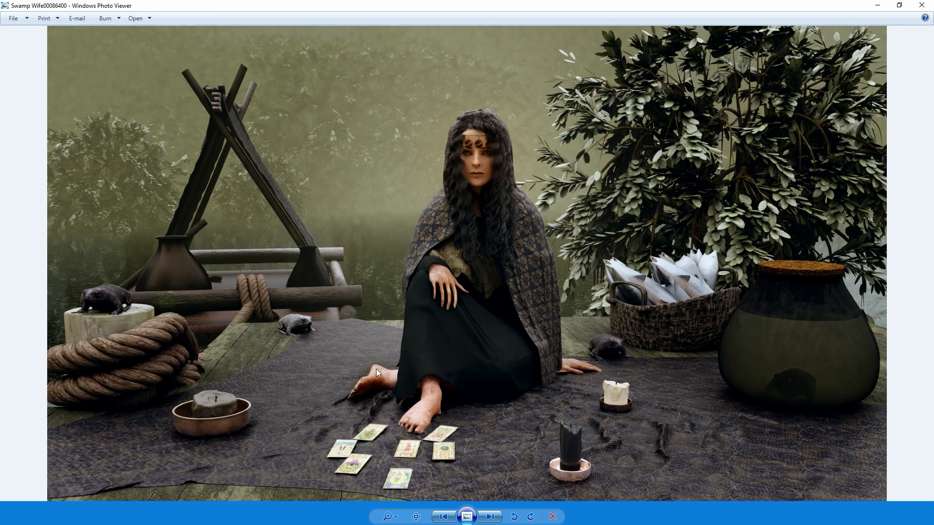
mouse_move(381, 355)
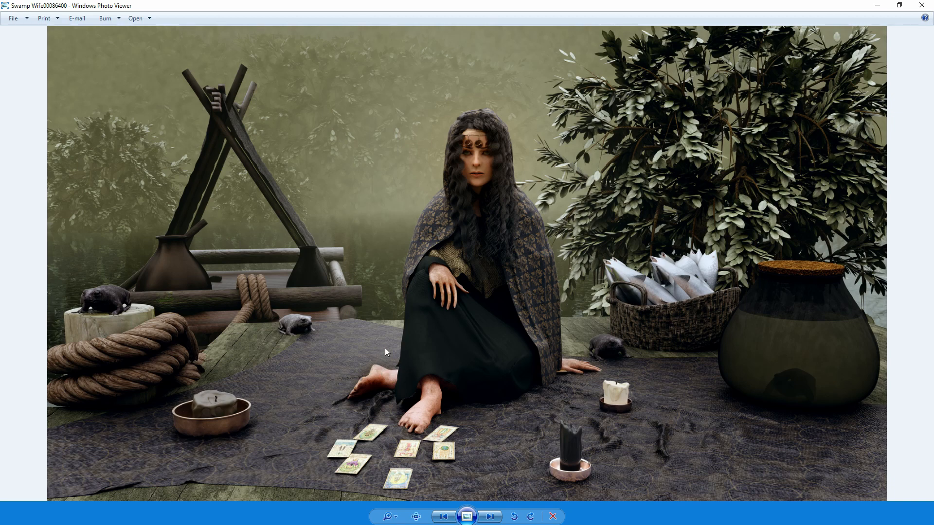
mouse_move(375, 360)
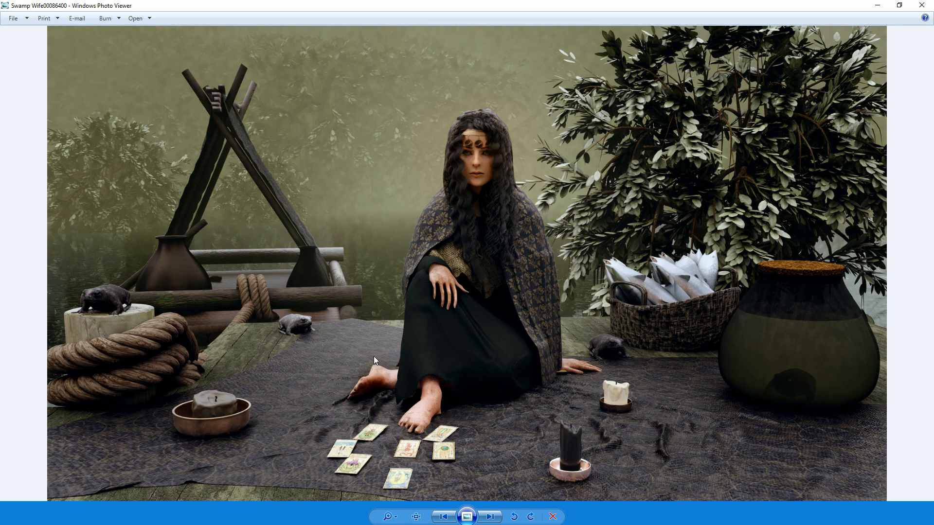
mouse_move(397, 347)
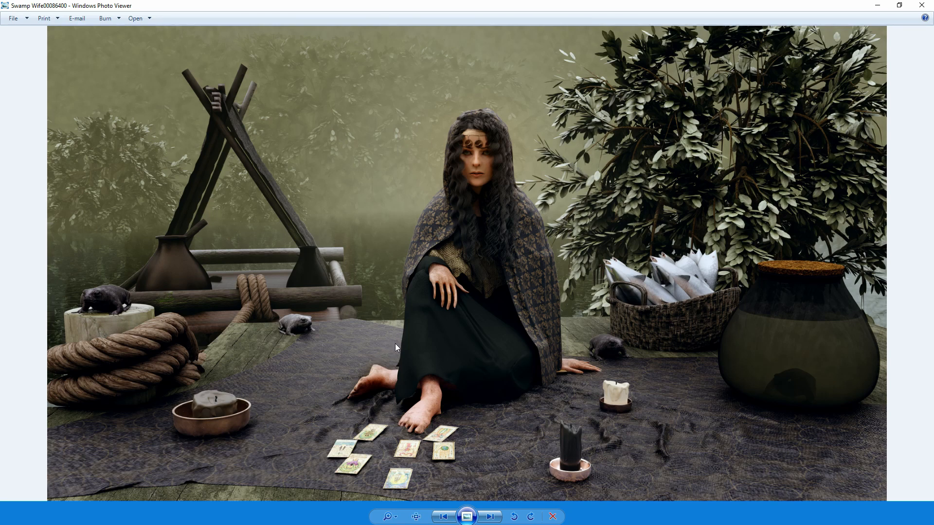
mouse_move(395, 343)
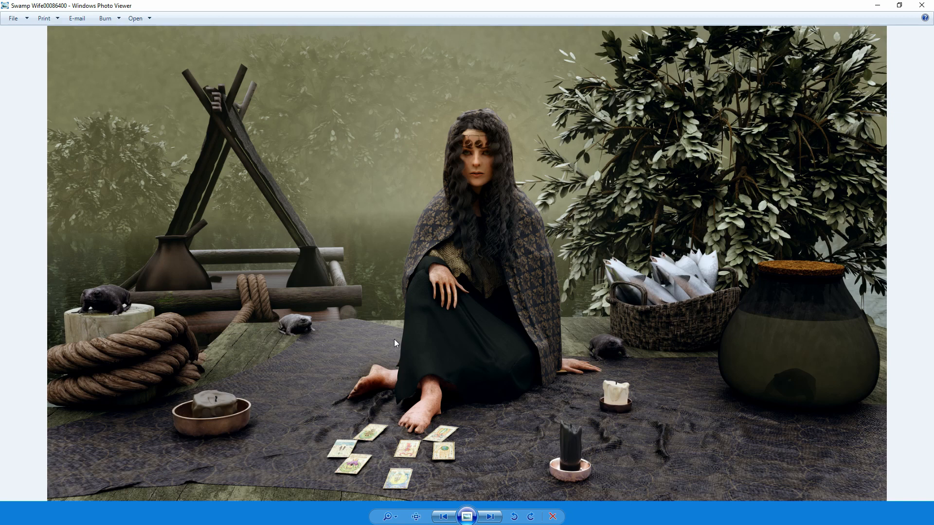
mouse_move(388, 334)
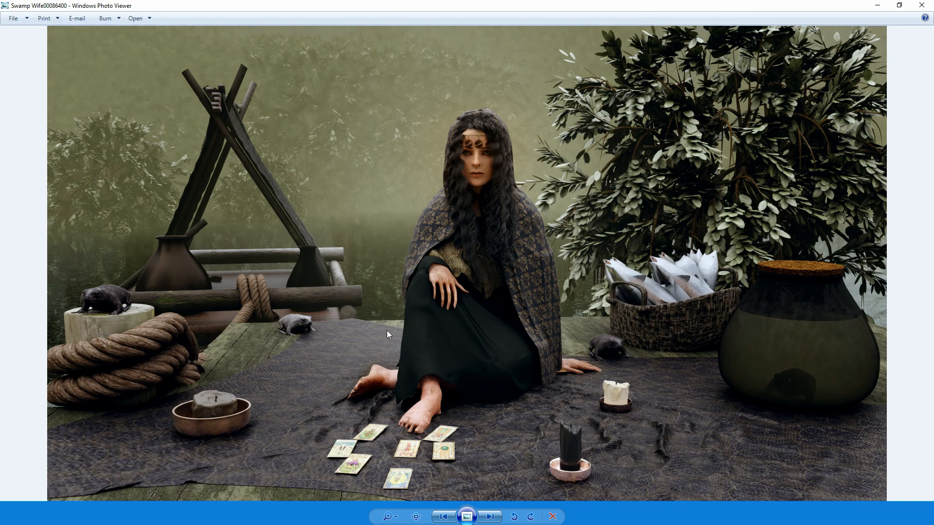
mouse_move(384, 252)
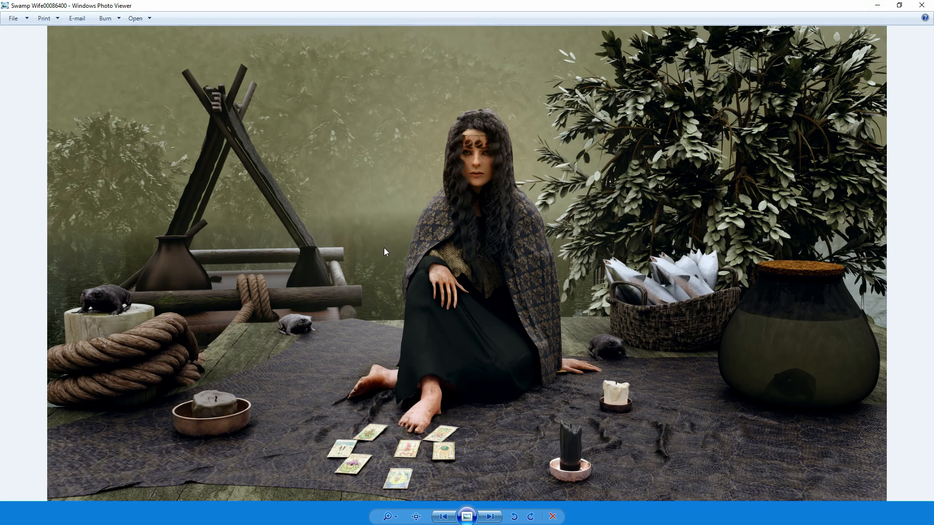
mouse_move(356, 344)
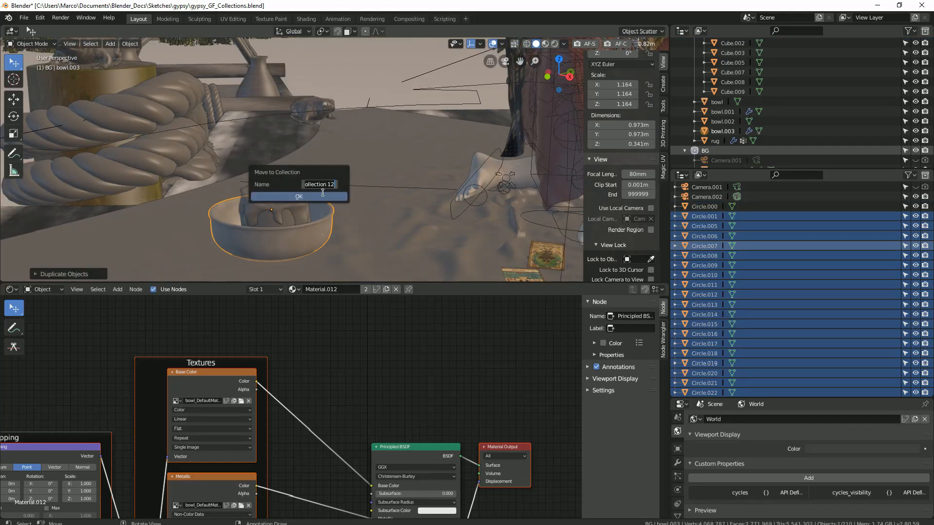
Step: Name the new collection for the duplicated candle and bowl Candle_NEW
type("Candle_NEW")
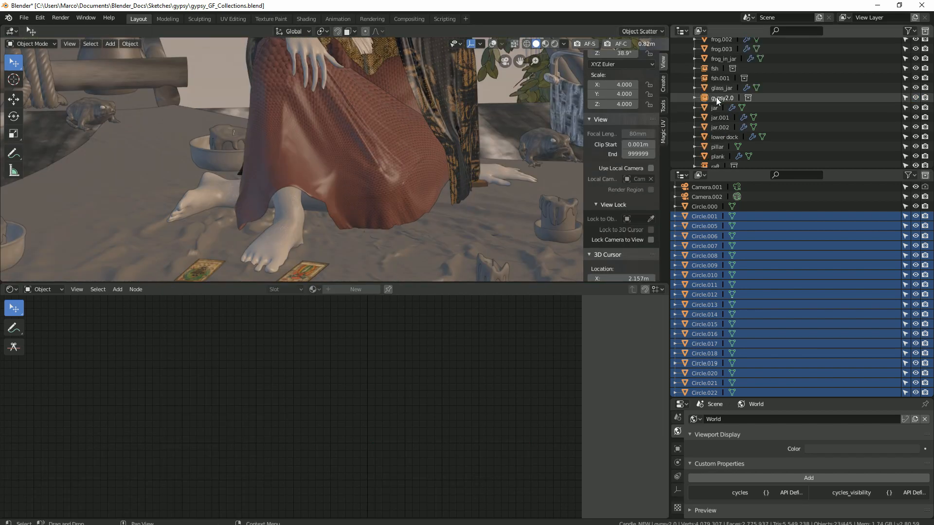
mouse_move(721, 101)
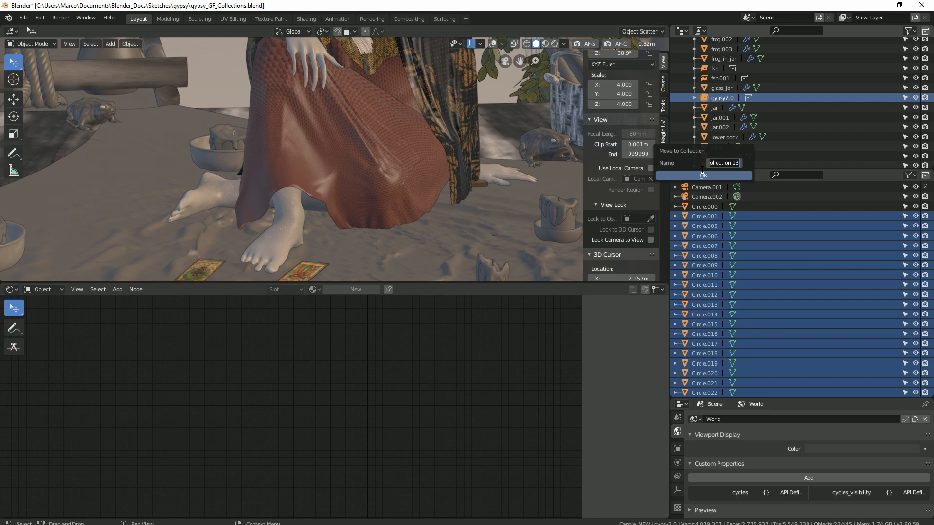
Step: Name the new collection Character_Holdout, exclude a collection from the view layer, and isolate Candle_NEW
type("Chara")
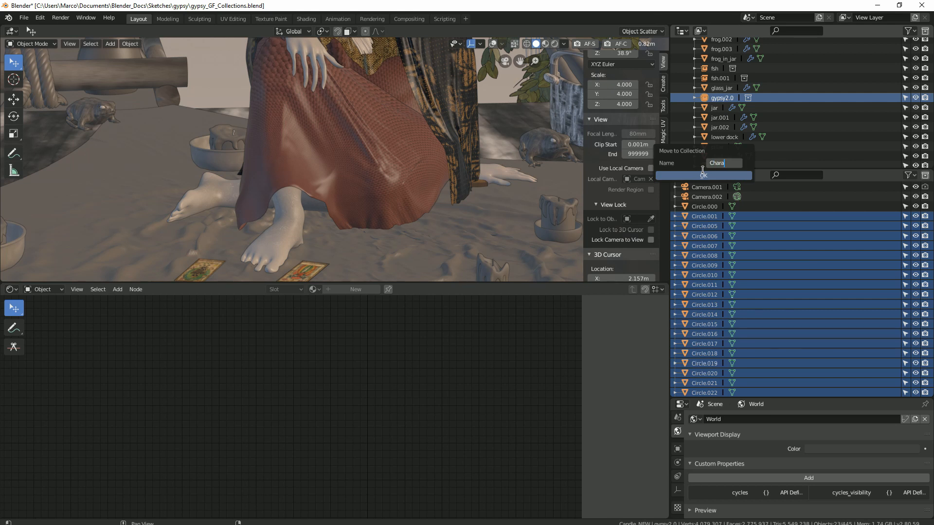
type("ter_Holdout")
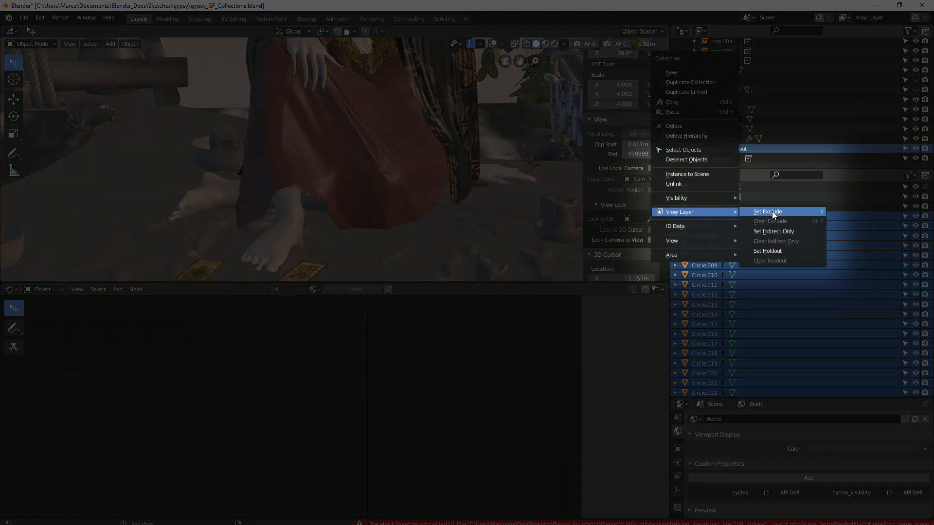
left_click(767, 212)
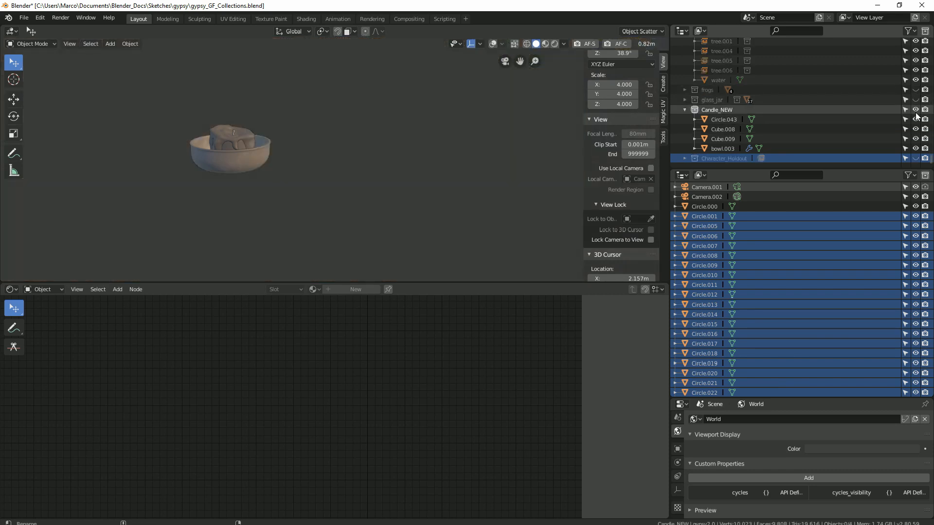
left_click(914, 110)
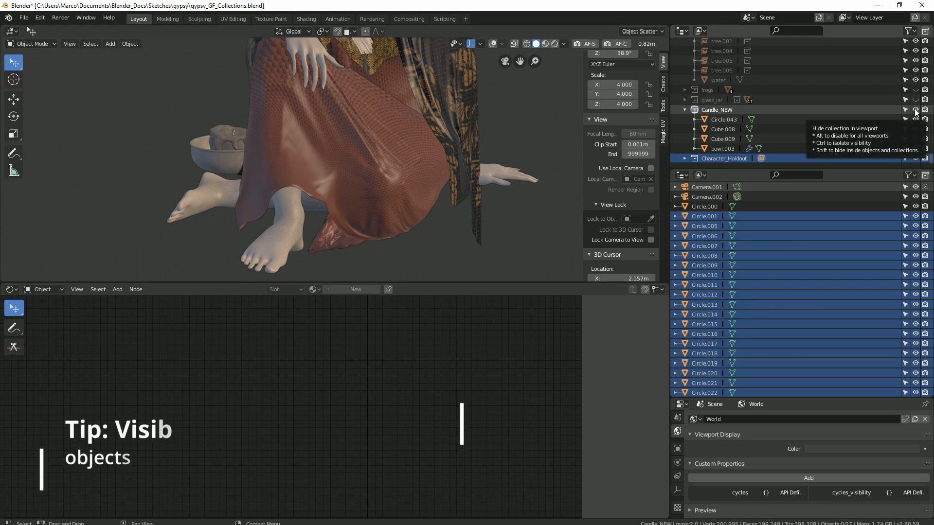
left_click(915, 110)
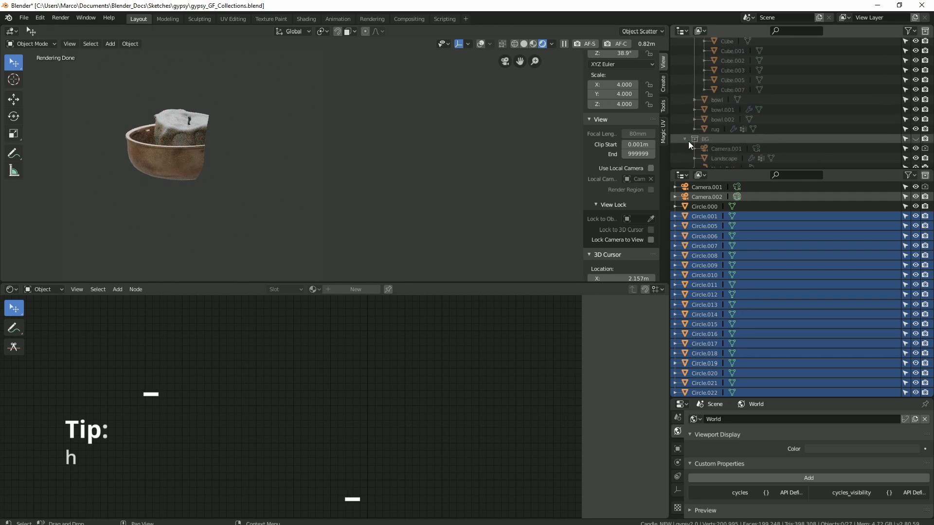
Step: Exclude the BG, corn and raft scenery collections from the view layer
left_click(705, 138)
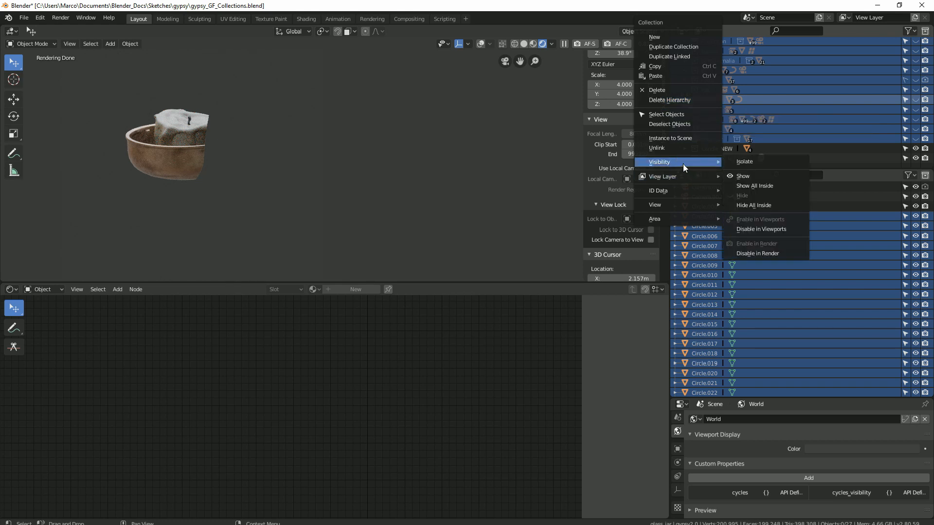
mouse_move(661, 176)
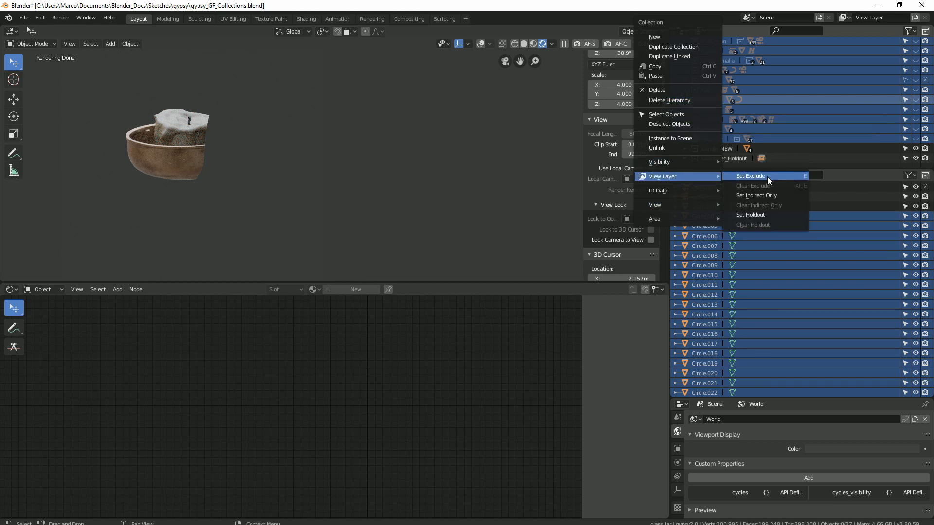
left_click(751, 175)
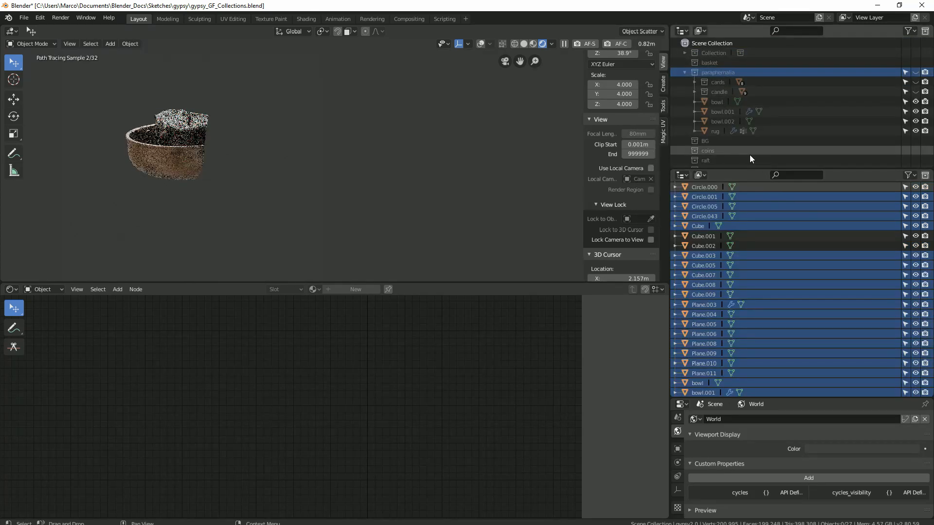
Step: Select the rug in the Outliner, open its context menu and switch to the Select tool
left_click(714, 131)
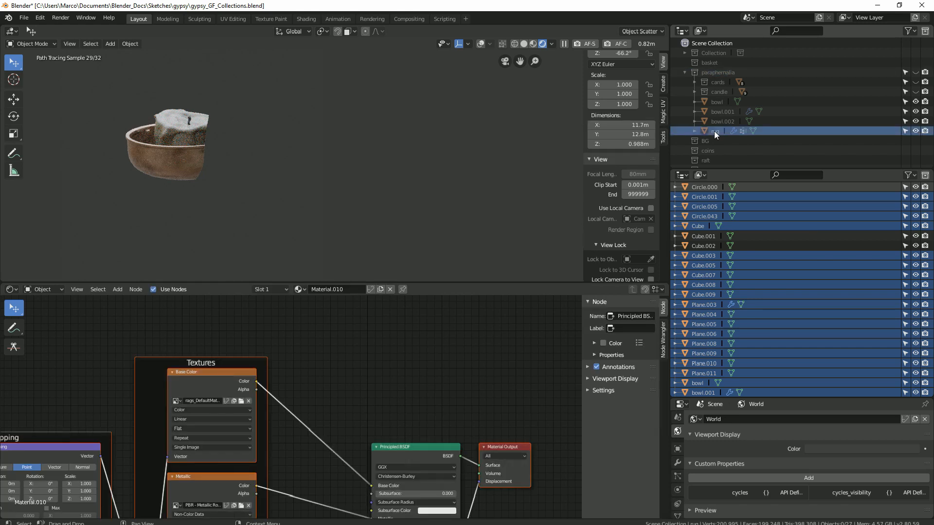
right_click(715, 131)
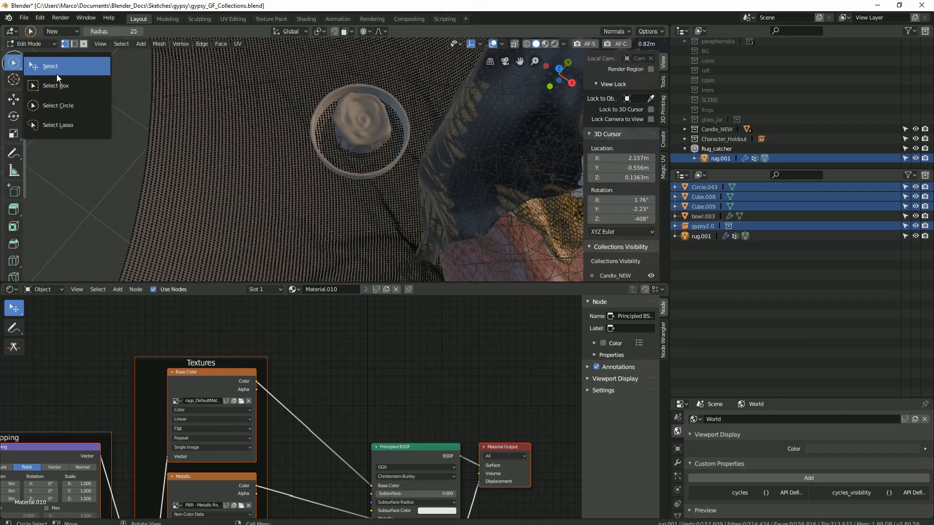
left_click(50, 66)
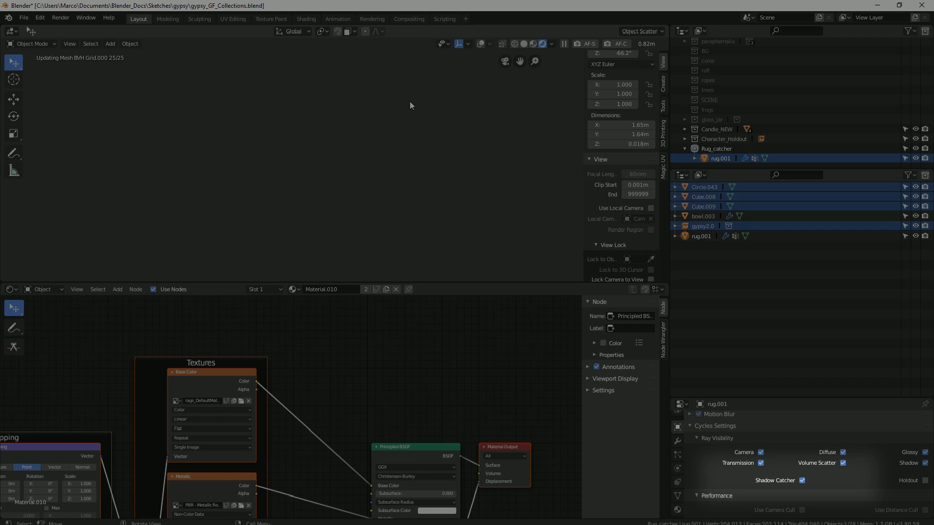
mouse_move(311, 157)
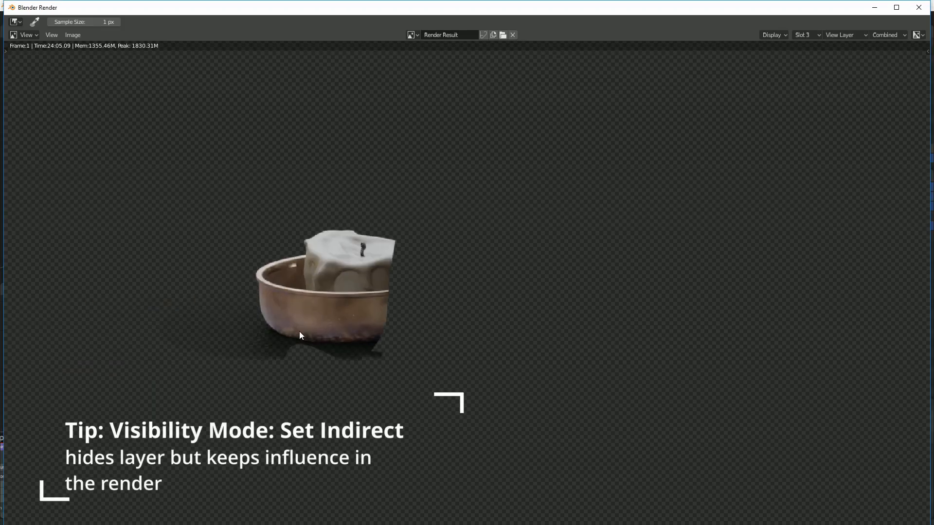
mouse_move(332, 363)
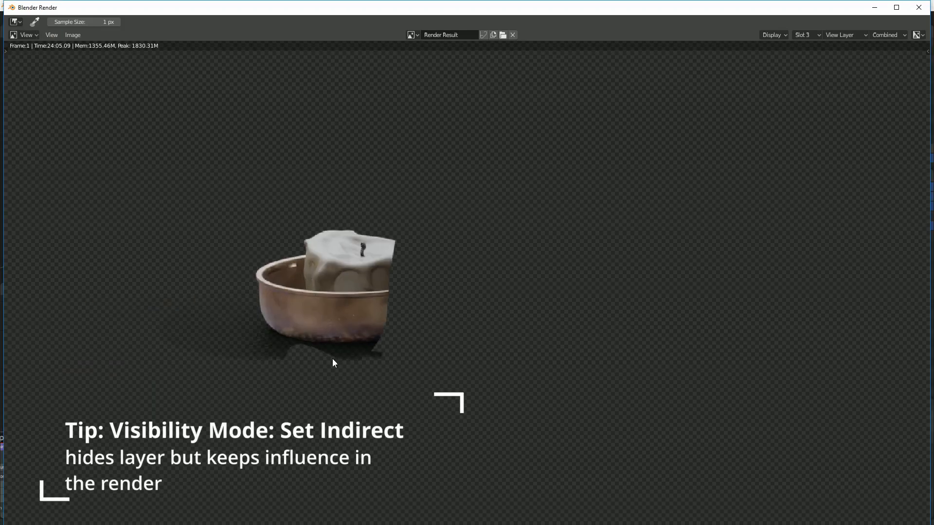